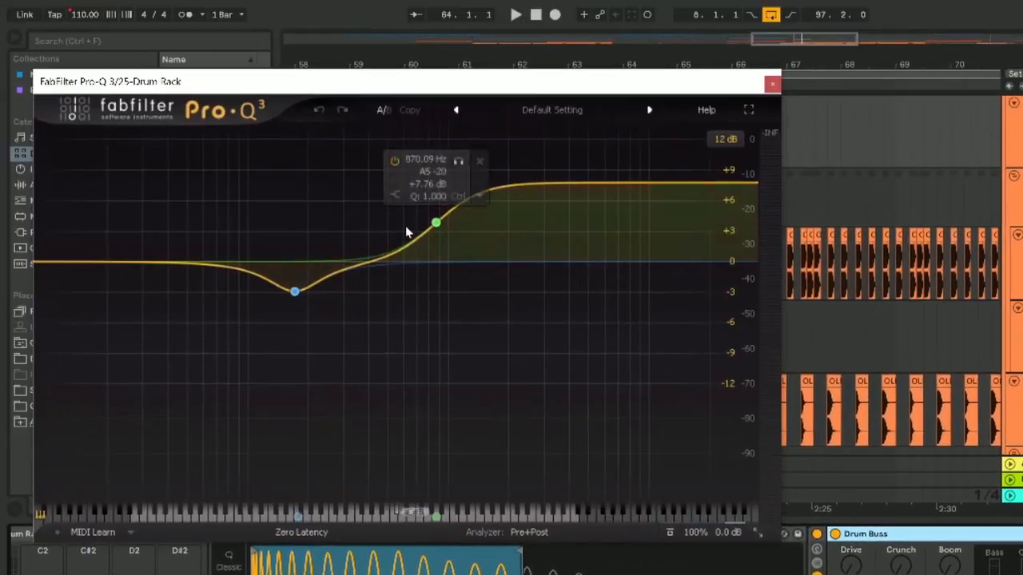
Step: Adjust the Drum Rack's Pro-Q 3 curve, then load NOIZU_105_white_noise_drop_01 onto an empty pad
{"action": "left_click", "coordinate": [772, 83]}
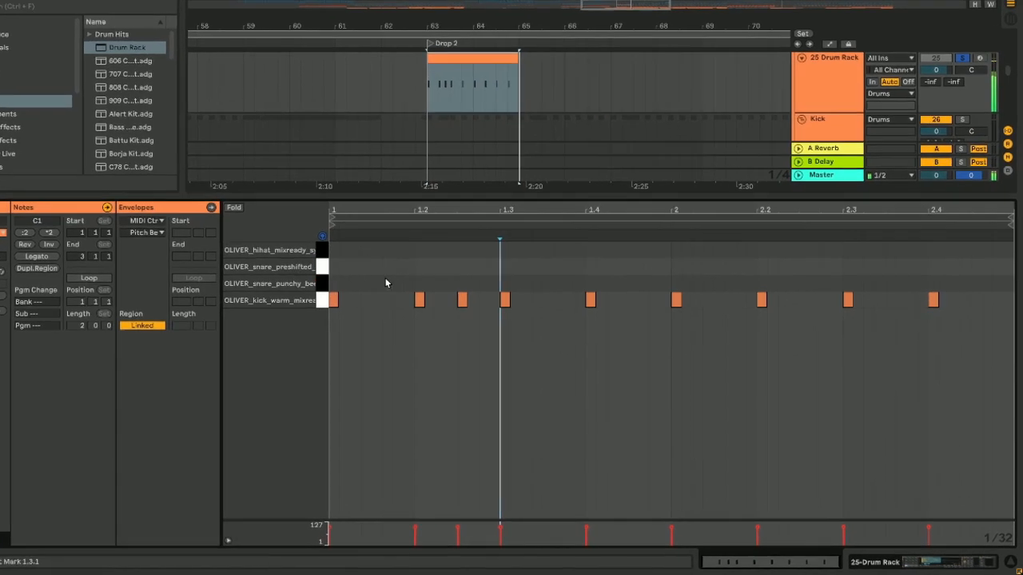
{"action": "left_click", "coordinate": [476, 248]}
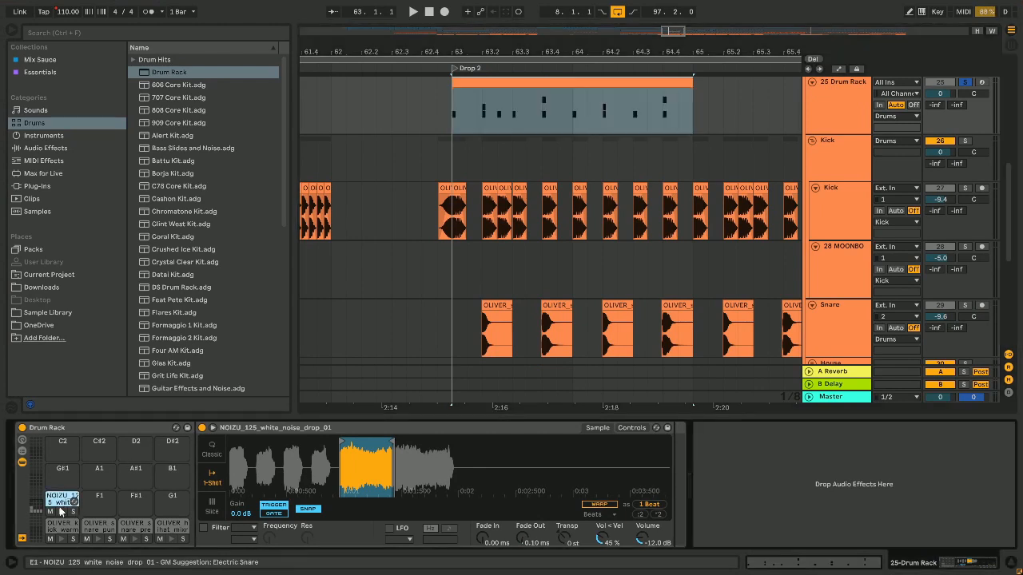
Step: Program white noise hits into the Drop 2 drum clip
{"action": "left_click", "coordinate": [45, 147]}
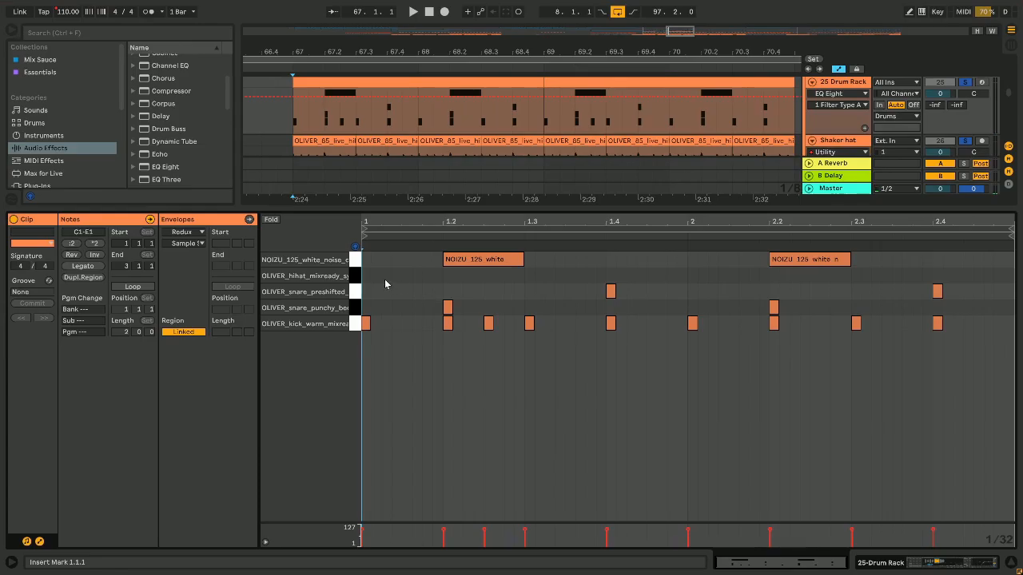
{"action": "left_click", "coordinate": [406, 275]}
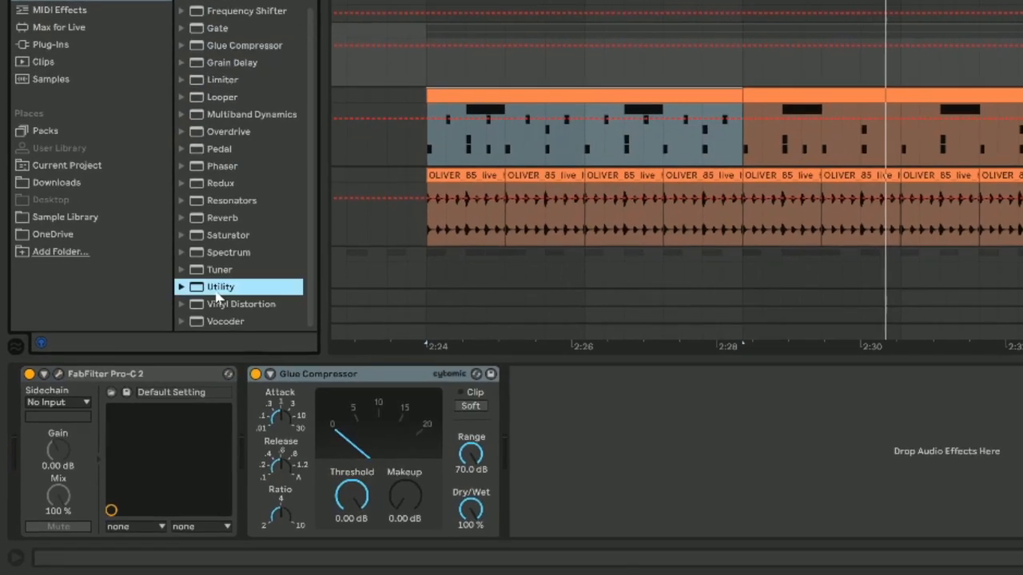
{"action": "double_click", "coordinate": [221, 286]}
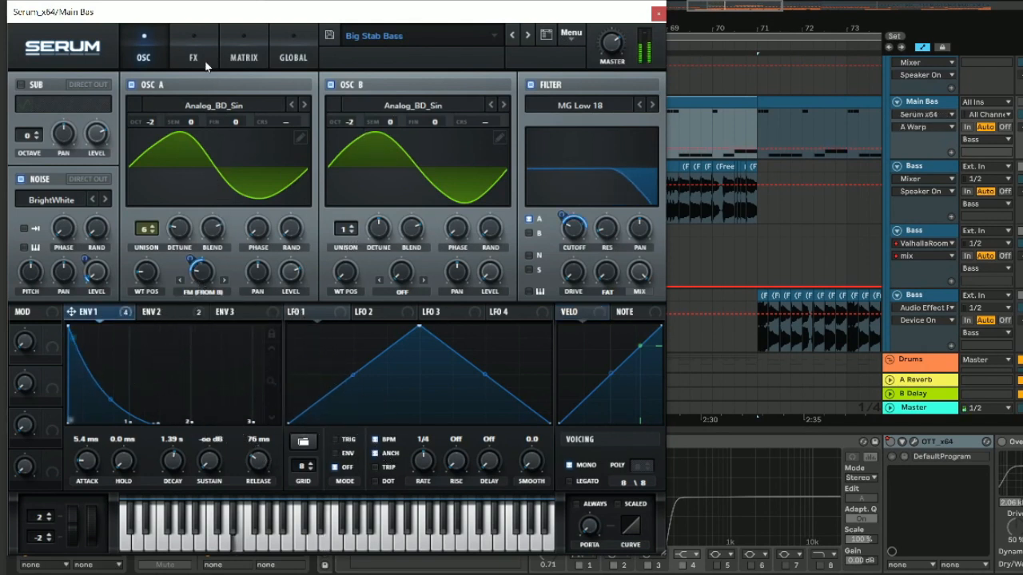
Step: Load the Big Stab Bass patch in Serum on the Main Bass track
{"action": "left_click", "coordinate": [193, 48]}
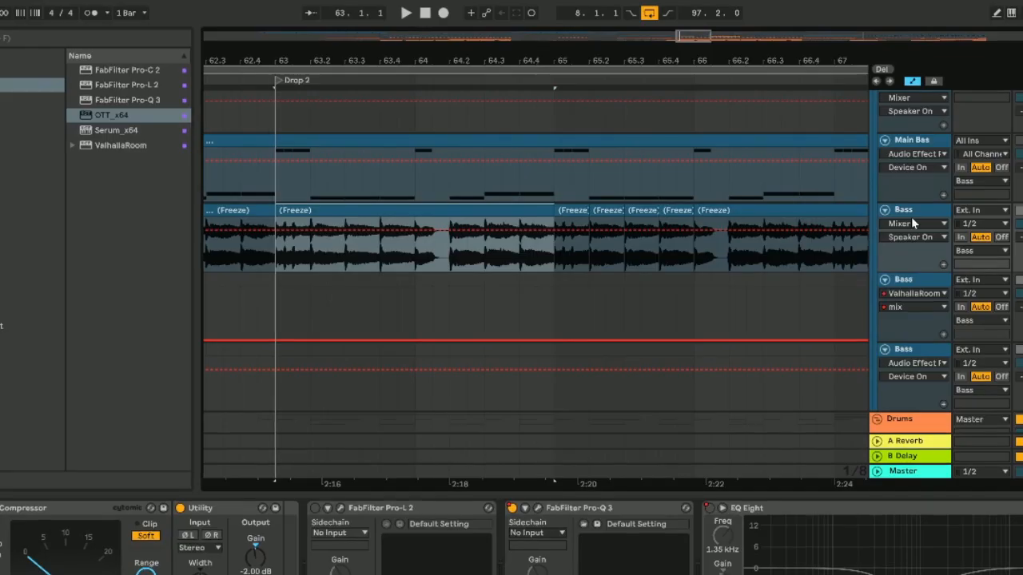
Step: Bring up the FabFilter Pro-L 2 plugin window from the Bass device chain
{"action": "left_click", "coordinate": [406, 13]}
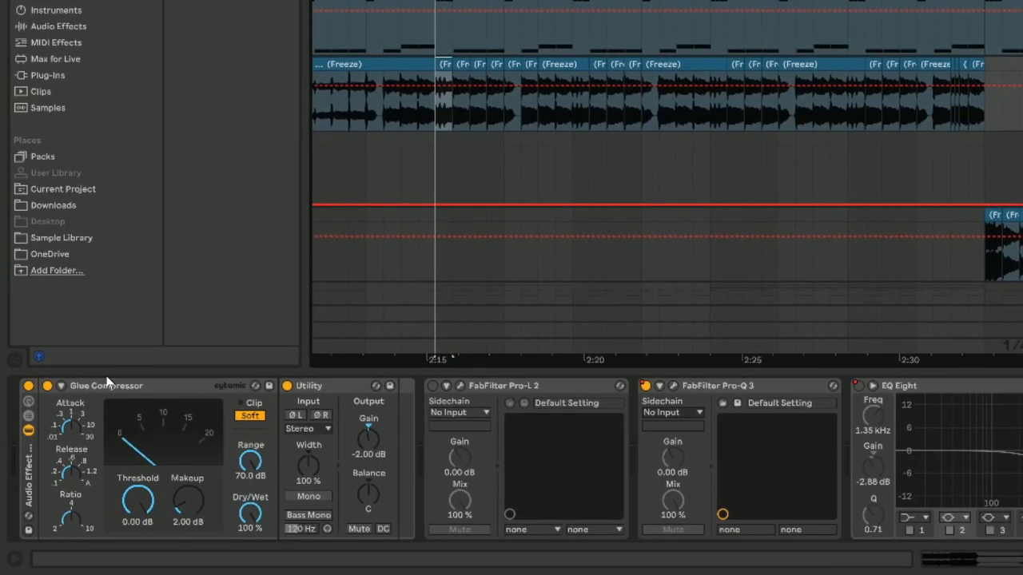
{"action": "left_click", "coordinate": [13, 560]}
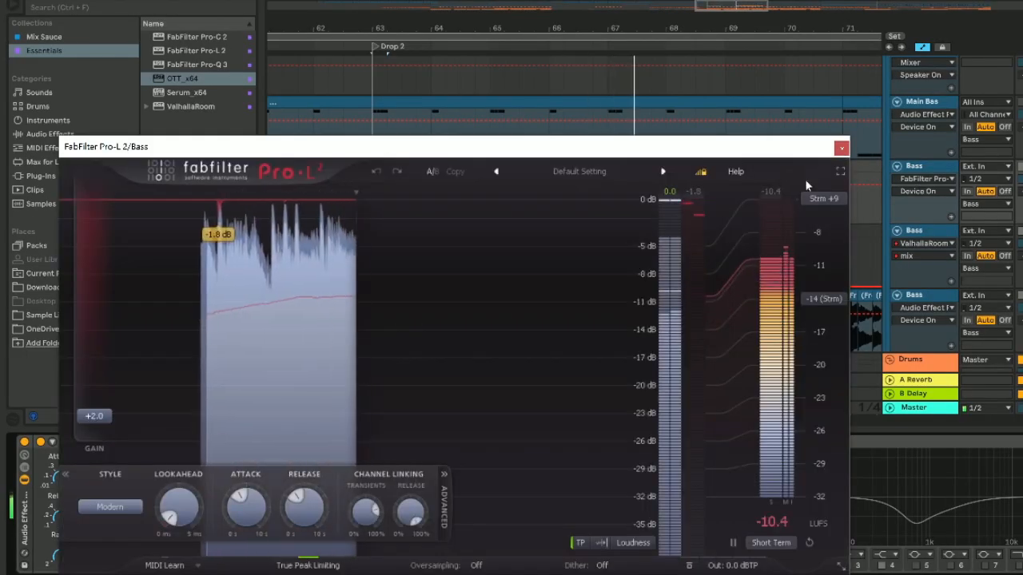
{"action": "left_click", "coordinate": [840, 147]}
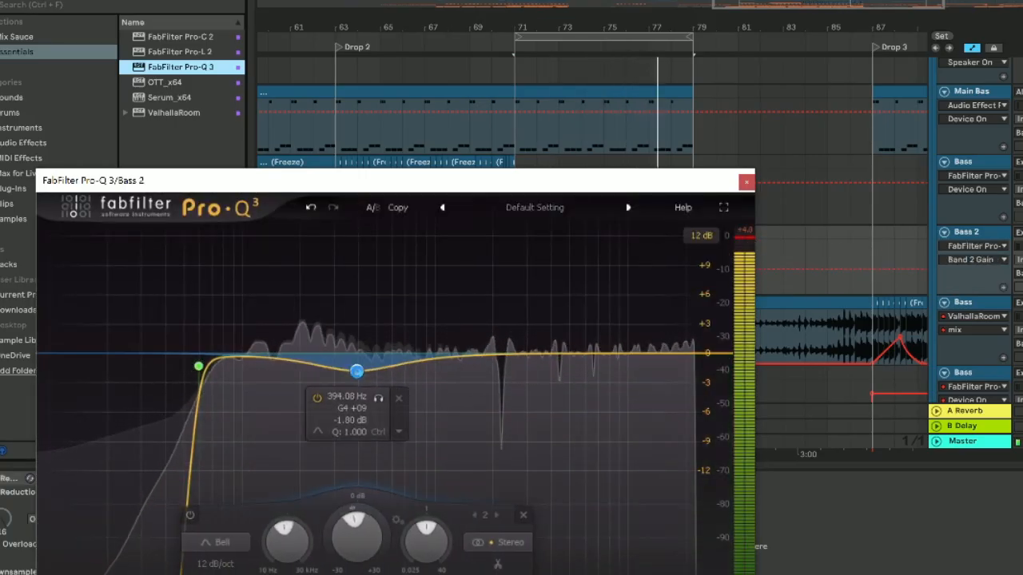
Step: Add a narrow notch at 2405 Hz and a high-shelf cut at the top of Bass 2's Pro-Q 3
{"action": "left_click", "coordinate": [553, 382]}
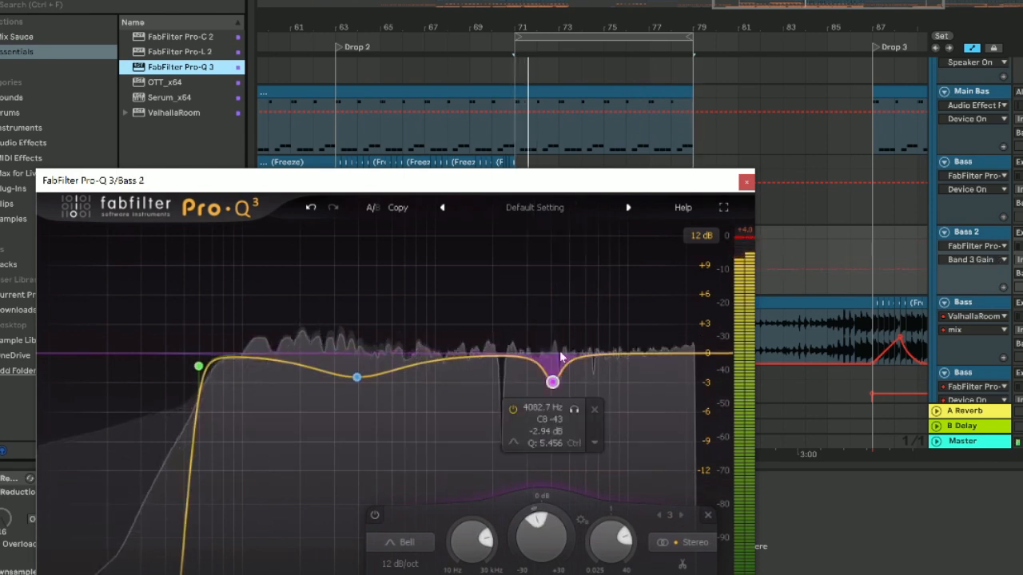
{"action": "left_click_drag", "start_coordinate": [553, 380], "coordinate": [512, 382]}
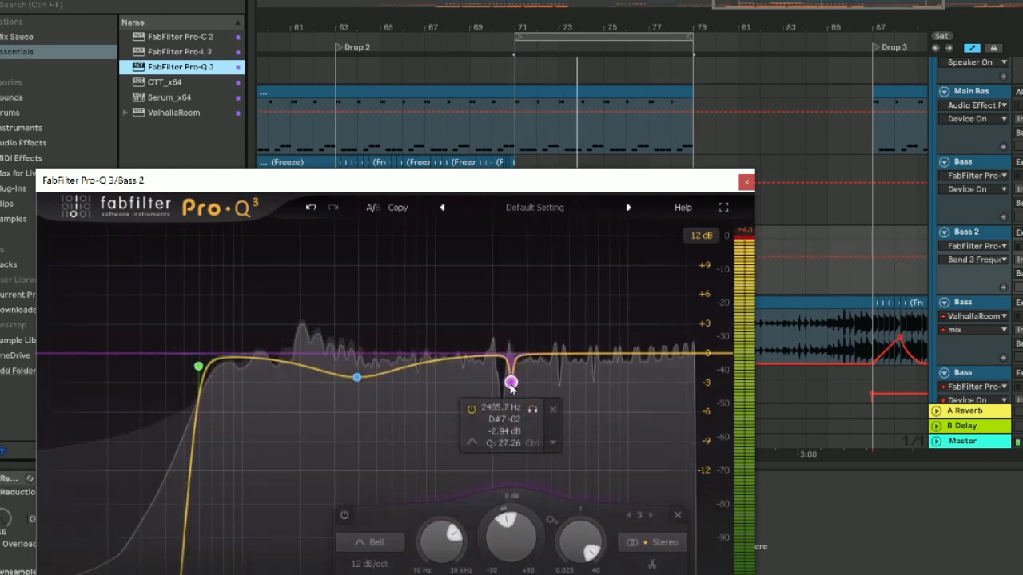
{"action": "double_click", "coordinate": [476, 320]}
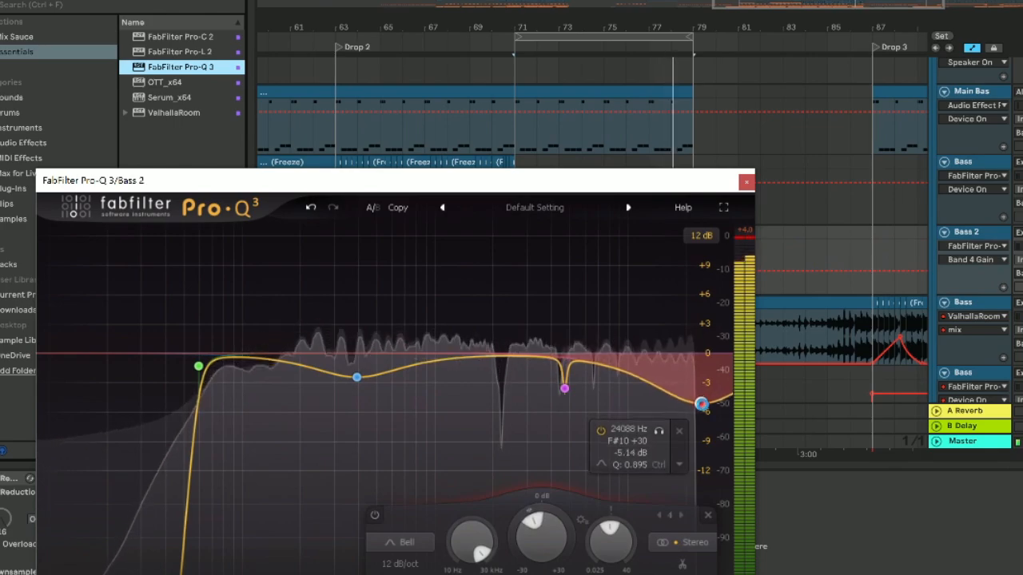
{"action": "left_click", "coordinate": [745, 182]}
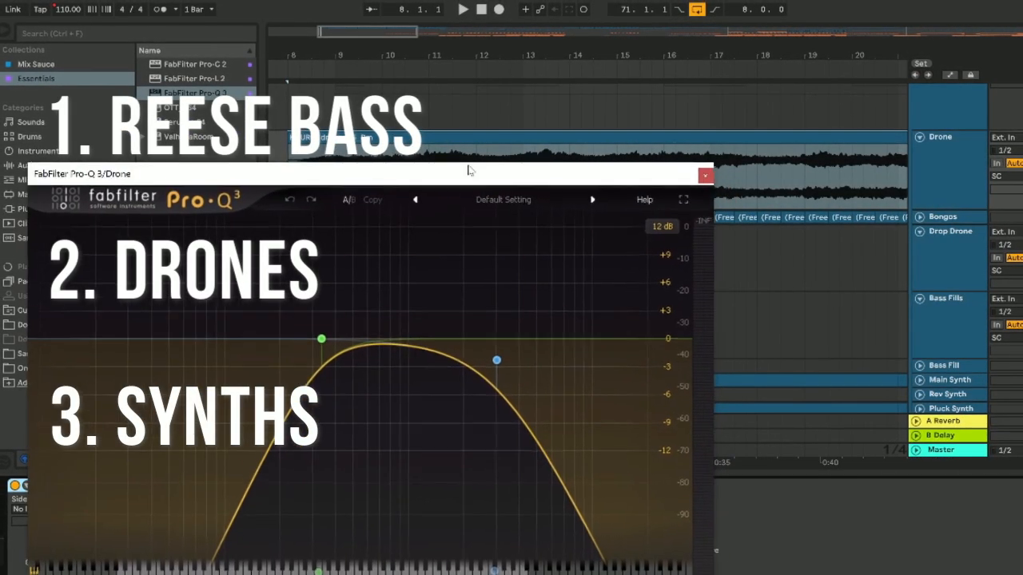
Step: Bring up the Pro-Q 3 on the Drone track to band-limit it to the midrange
{"action": "left_click", "coordinate": [463, 10]}
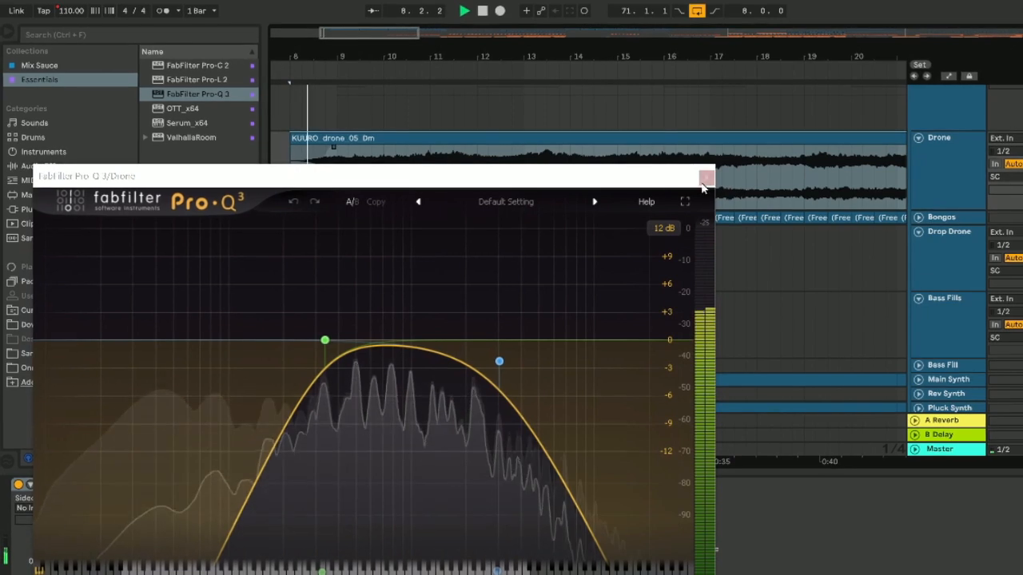
Step: Close the Drone's Pro-Q 3 and the Break Sub Serum windows, returning to the arrangement
{"action": "left_click", "coordinate": [707, 177]}
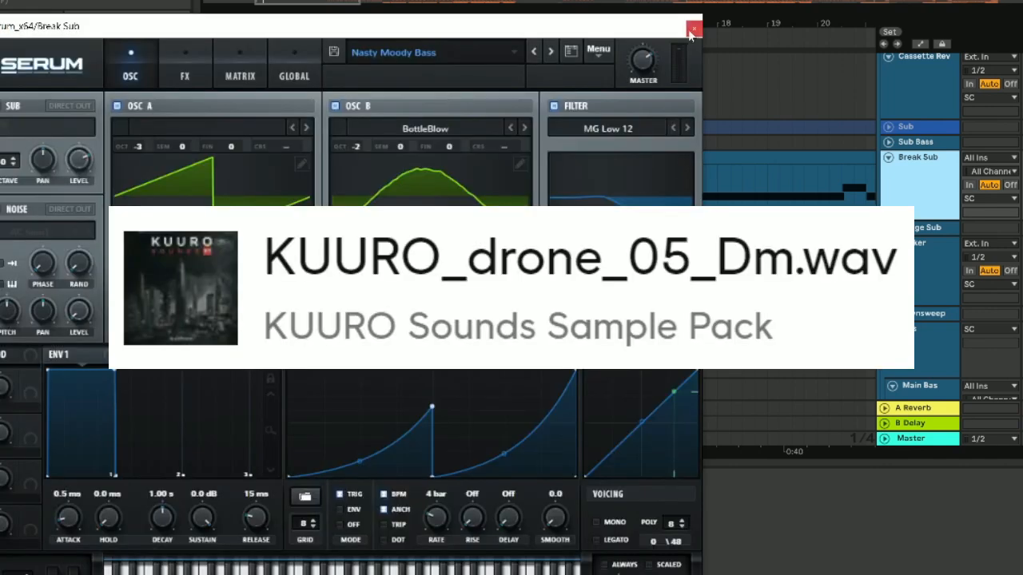
{"action": "left_click", "coordinate": [692, 29]}
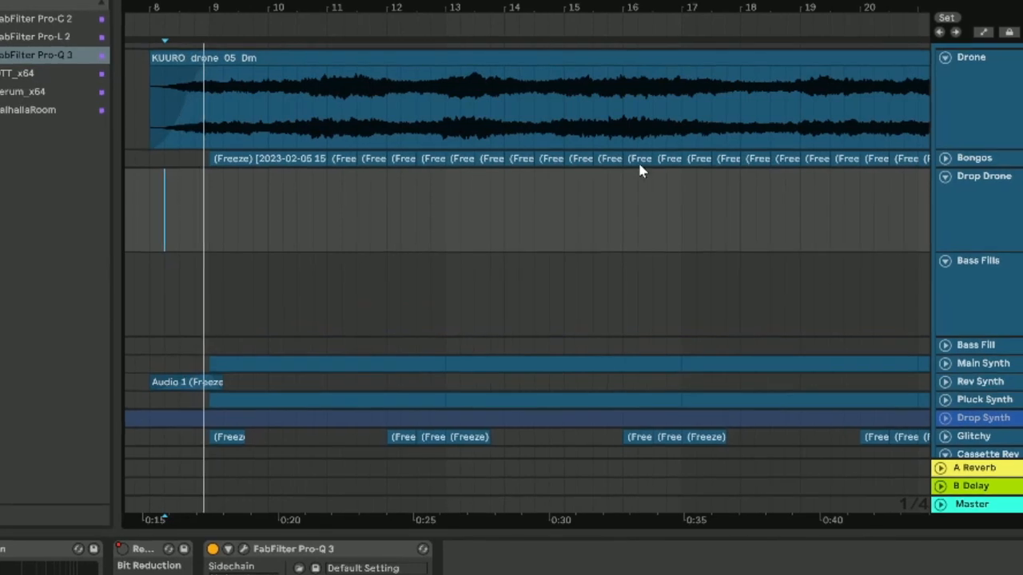
{"action": "scroll", "scroll_direction": "down", "scroll_amount": 3}
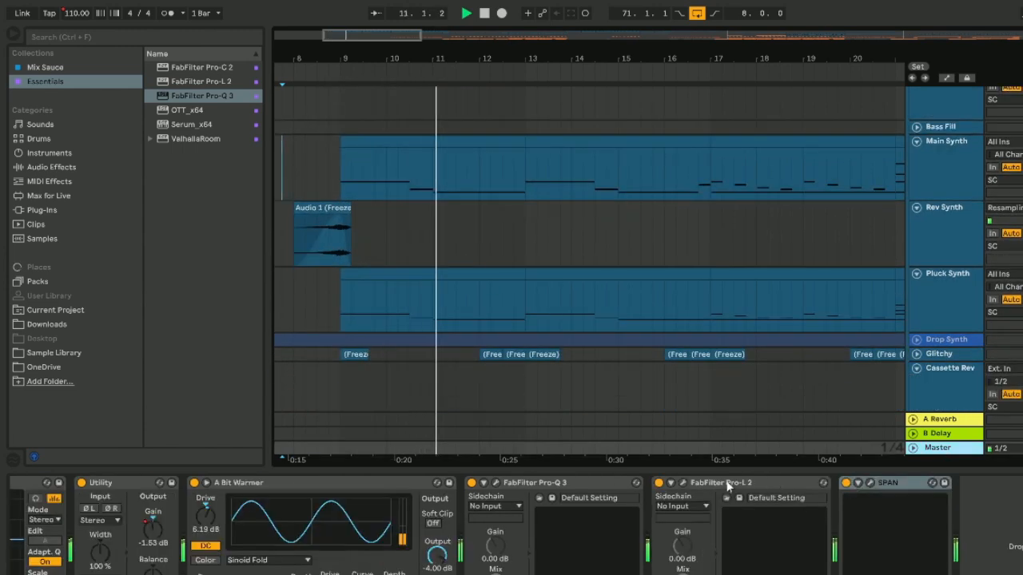
Step: Show the sample track's rack of Utility, Gate, OTT, Bit Reduction, Delay and Pro-Q 3
{"action": "double_click", "coordinate": [887, 483]}
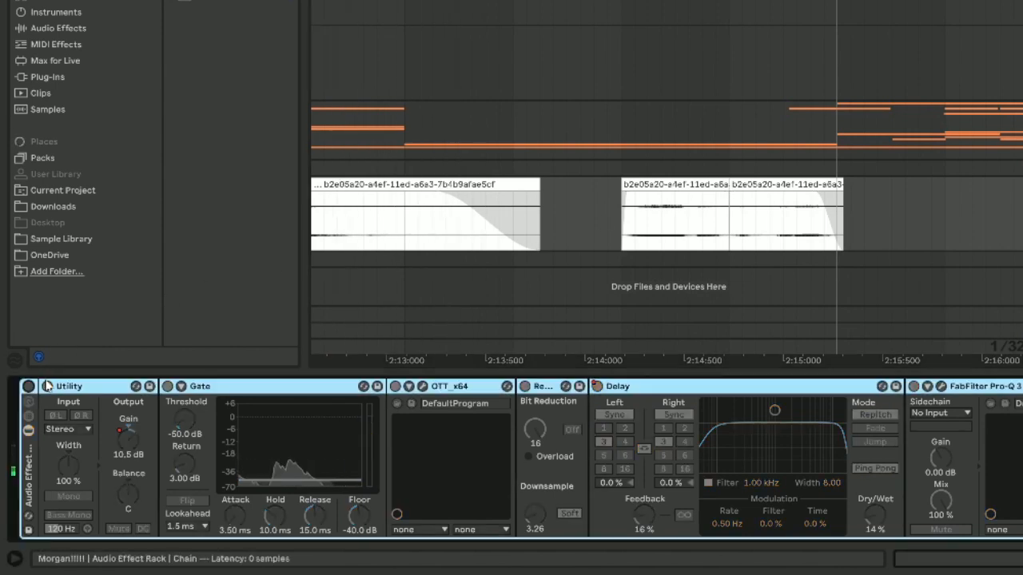
{"action": "left_click", "coordinate": [690, 232]}
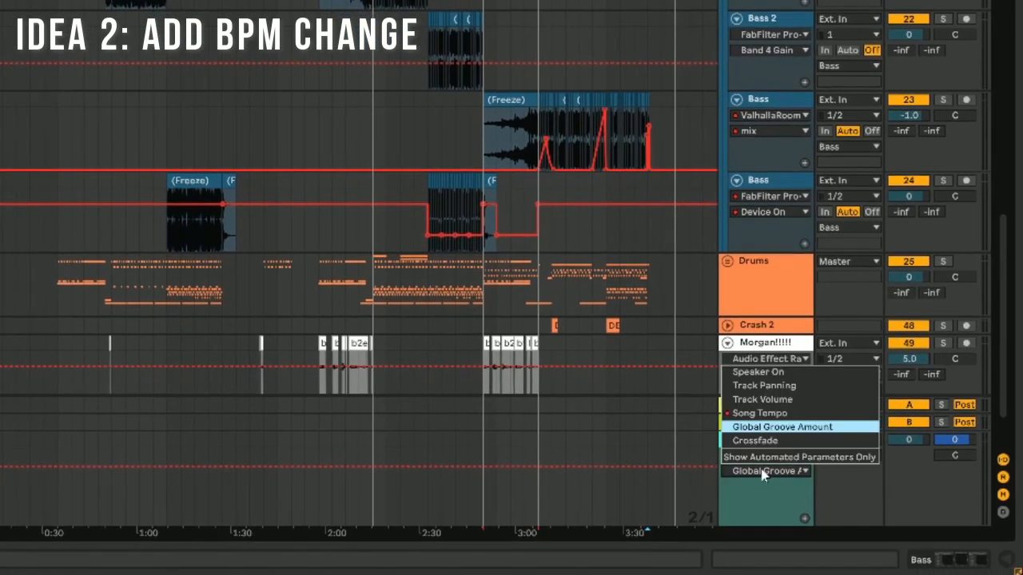
Step: Choose Song Tempo as the automated parameter on the Master track
{"action": "left_click", "coordinate": [757, 413]}
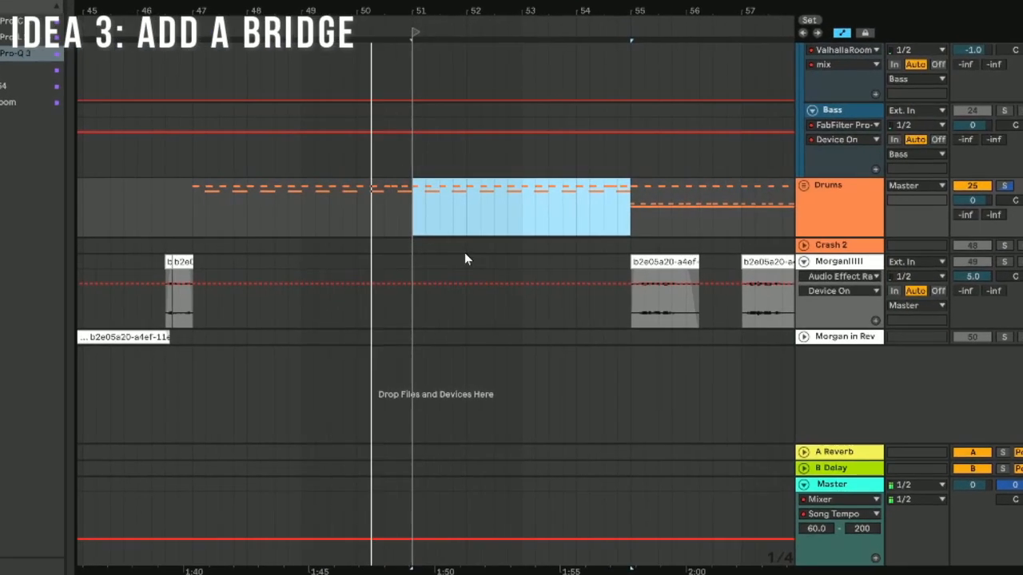
Step: Bring up clip options for the selected bars 51–55 on the Drums track
{"action": "right_click", "coordinate": [416, 32]}
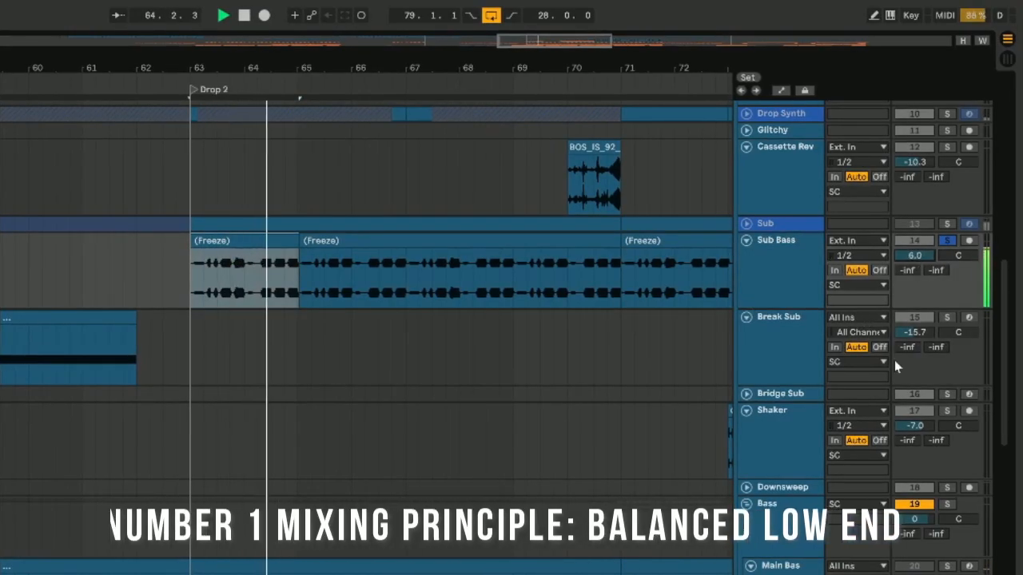
Step: Open the Pro-Q 3 on the Master track to see the full mix spectrum
{"action": "left_click", "coordinate": [206, 16]}
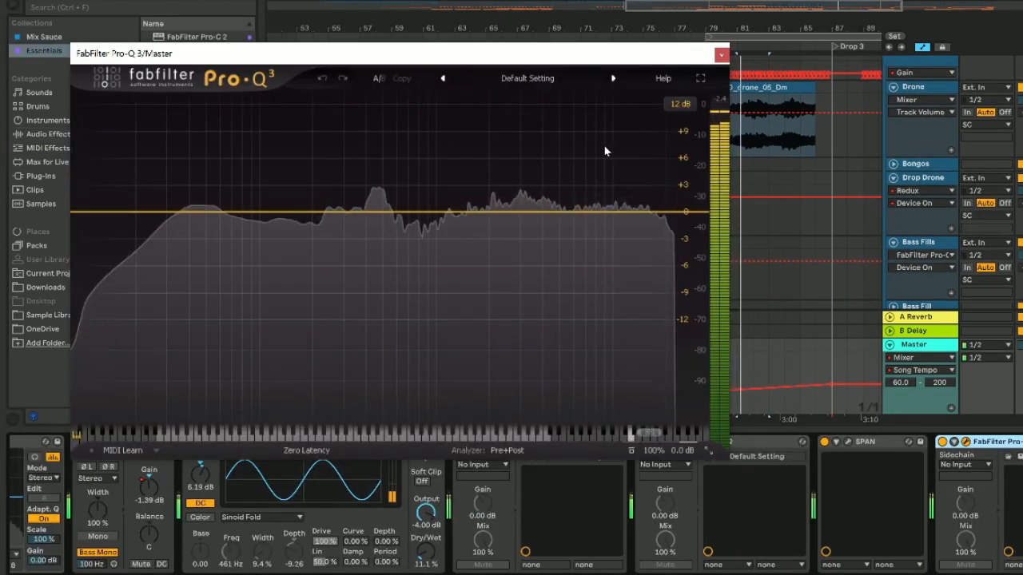
Step: Give the 200 Hz high cut a 72 dB/oct slope, restore the full spectrum, and close the EQ
{"action": "left_click", "coordinate": [480, 188]}
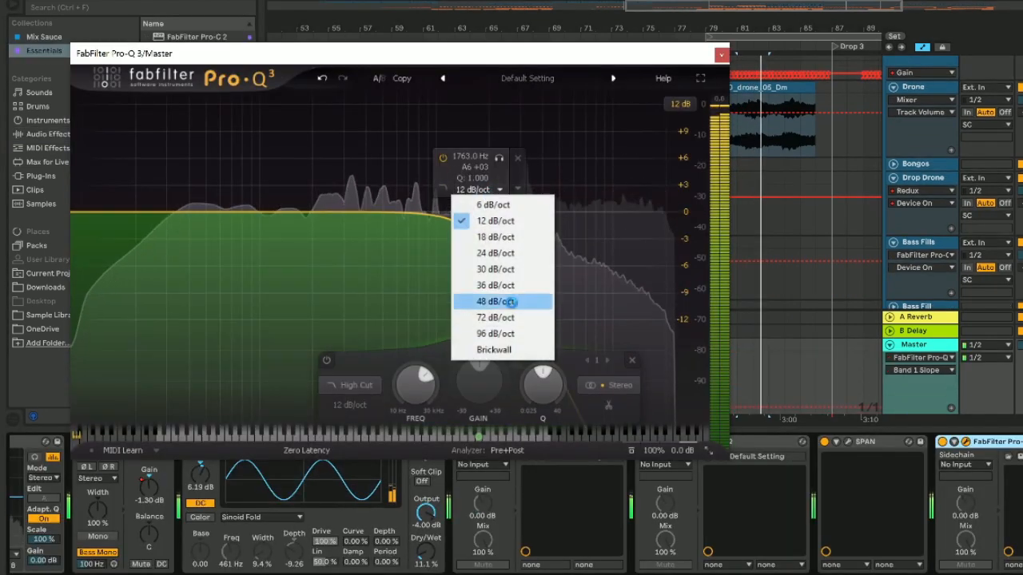
{"action": "left_click", "coordinate": [496, 316]}
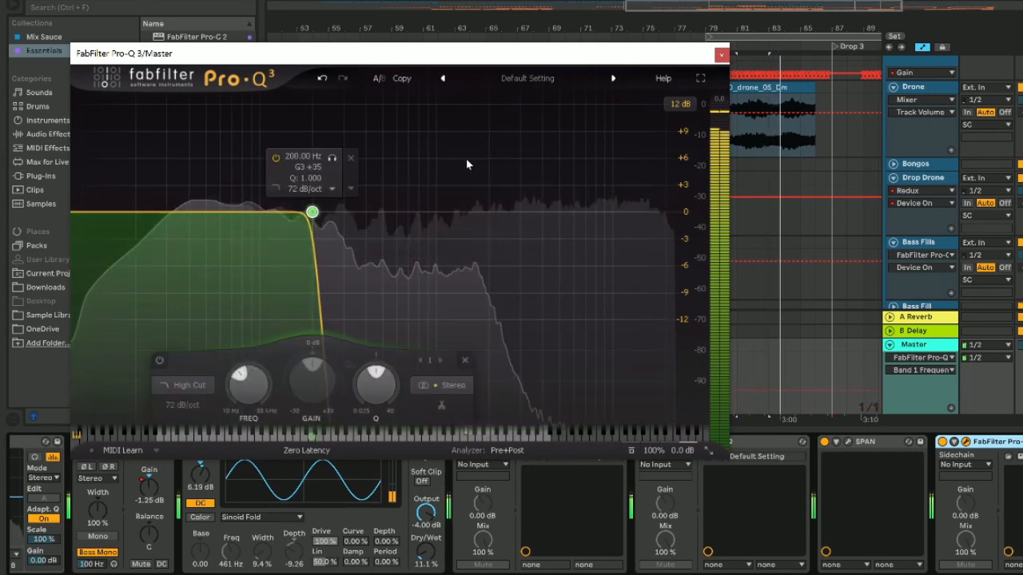
{"action": "left_click", "coordinate": [719, 54]}
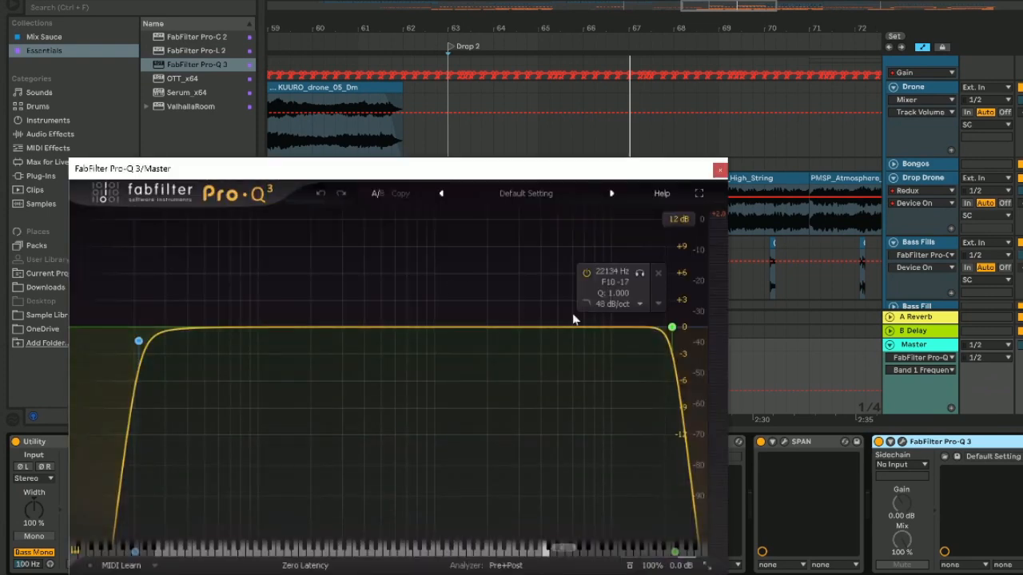
{"action": "left_click", "coordinate": [720, 170]}
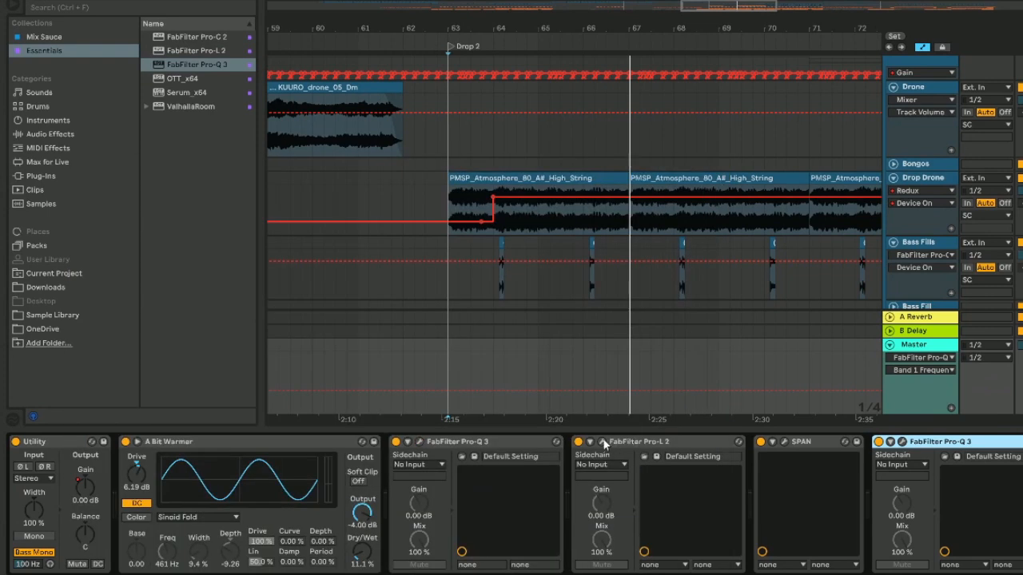